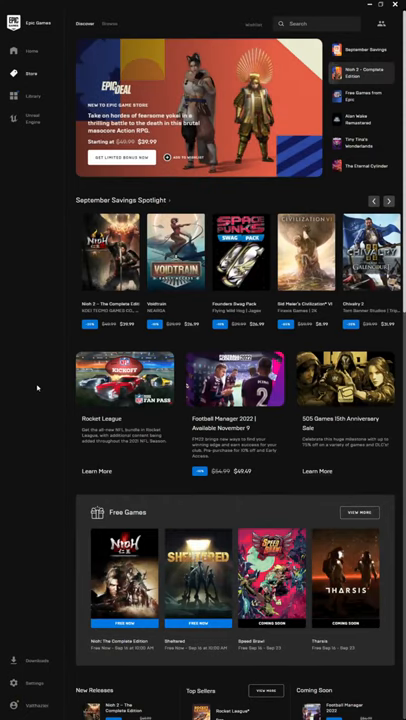
{"action": "mouse_move", "coordinate": [36, 370]}
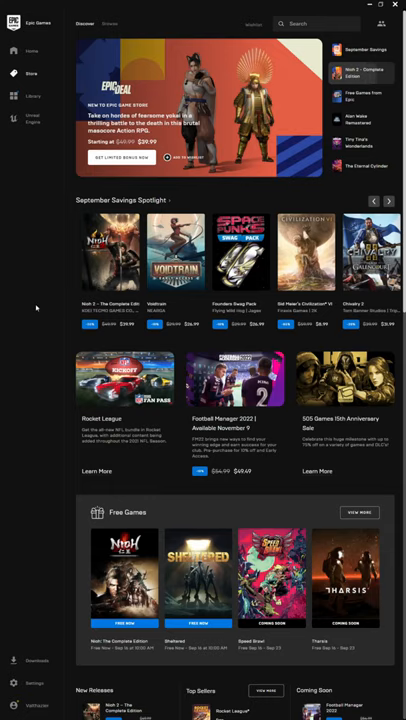
{"action": "mouse_move", "coordinate": [36, 192]}
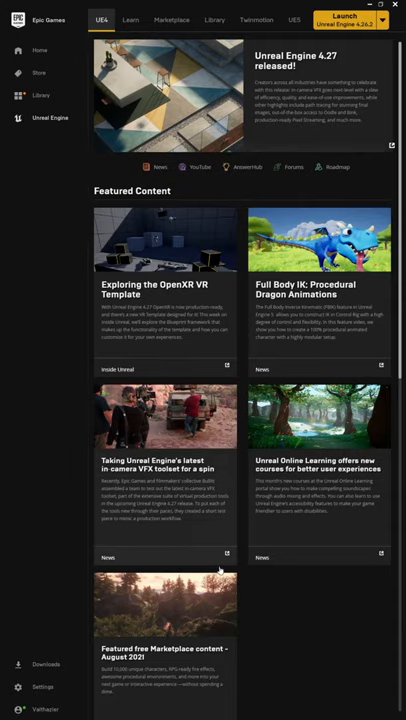
{"action": "mouse_move", "coordinate": [200, 230]}
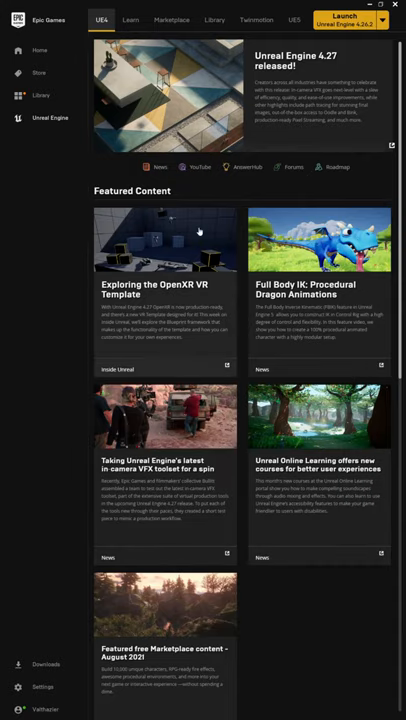
- Show the Unreal Engine Library listing installed engine versions, projects and vault assets
{"action": "left_click", "coordinate": [214, 20]}
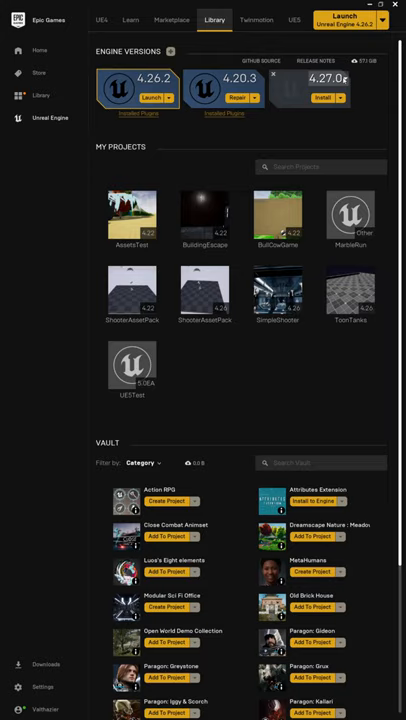
- Set the new engine version slot to 5.0.0, alongside installed 4.26.2 and 4.20.3
{"action": "left_click", "coordinate": [346, 78]}
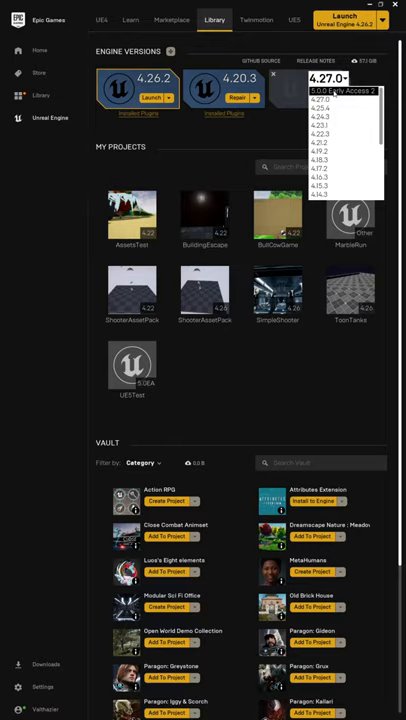
{"action": "left_click", "coordinate": [330, 92]}
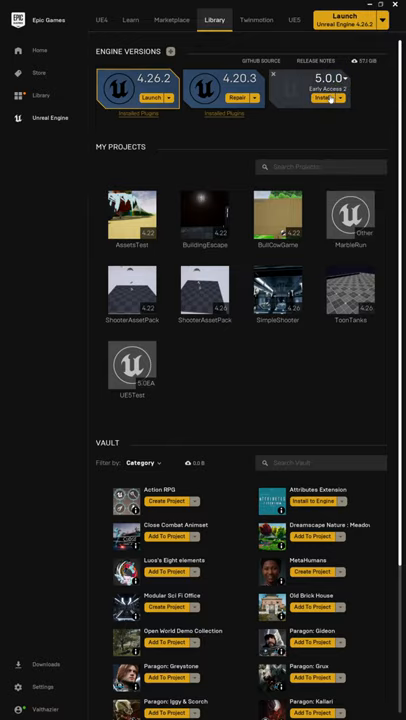